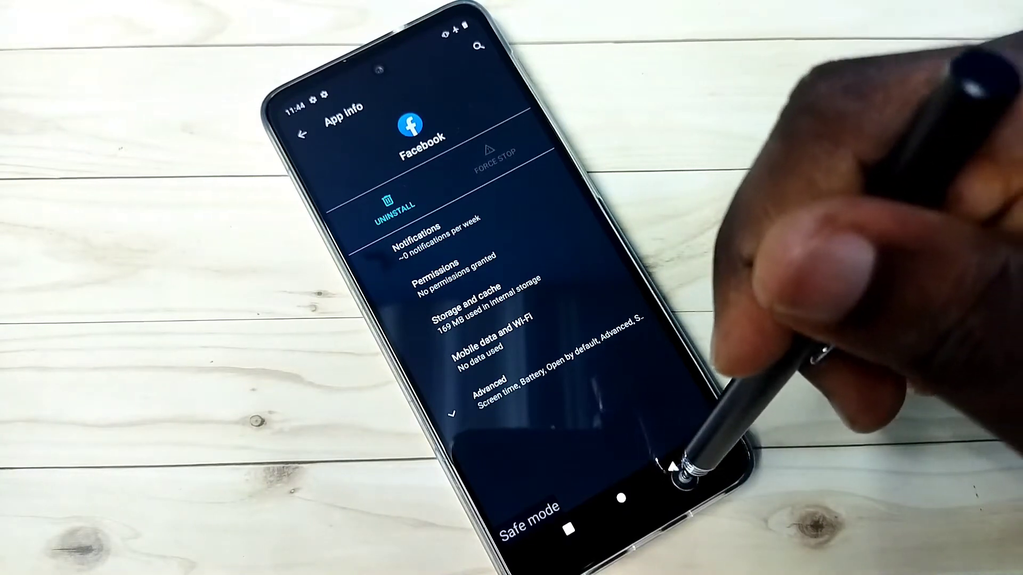
- Back out of Facebook's App info toward the System settings page
{"action": "left_click", "coordinate": [306, 130]}
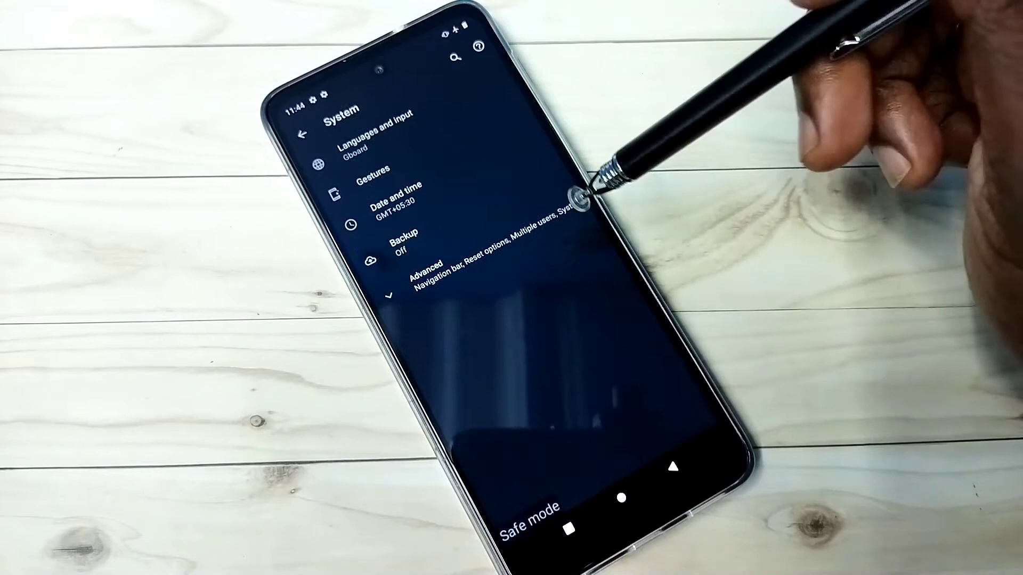
- Expand Advanced on the System page to show Reset options, Multiple users and System updates
{"action": "left_click", "coordinate": [426, 267]}
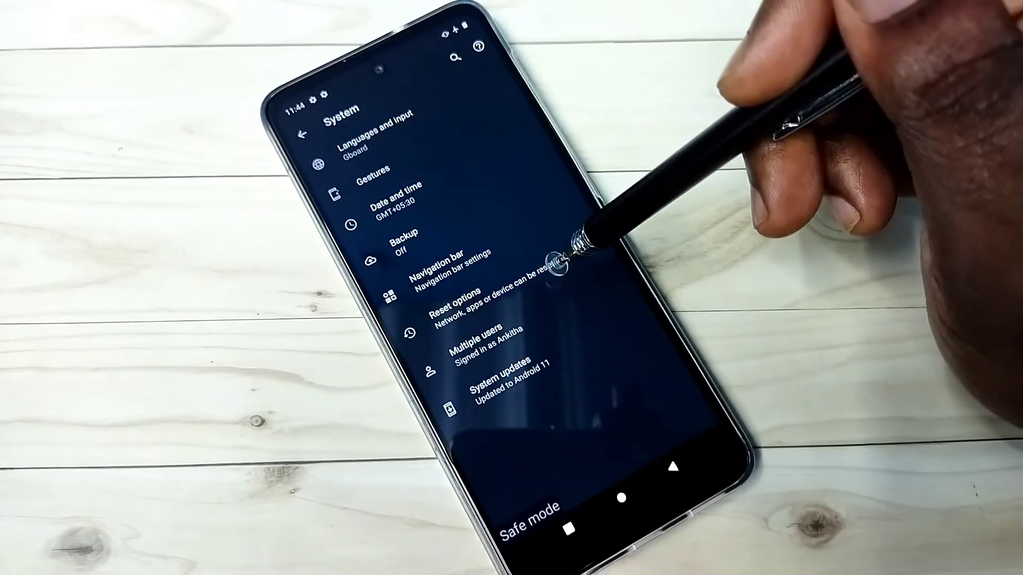